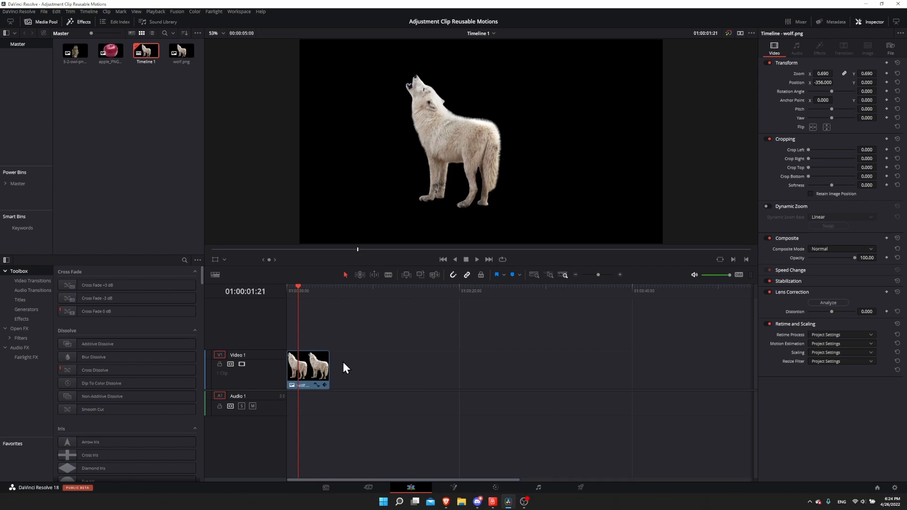
mouse_move(342, 363)
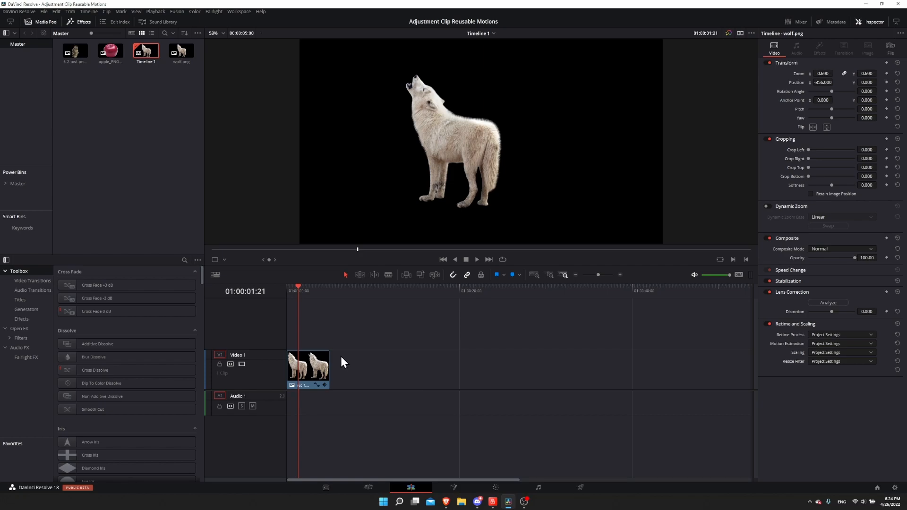
mouse_move(242, 318)
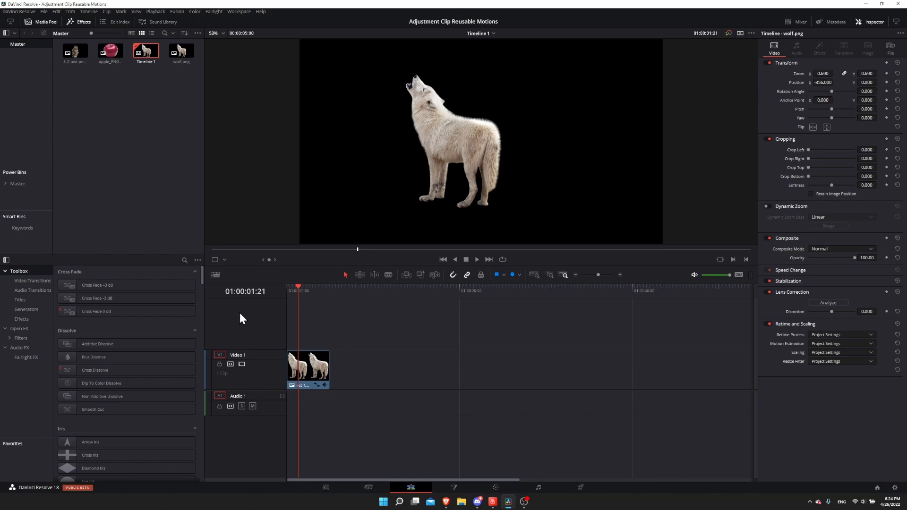
mouse_move(81, 29)
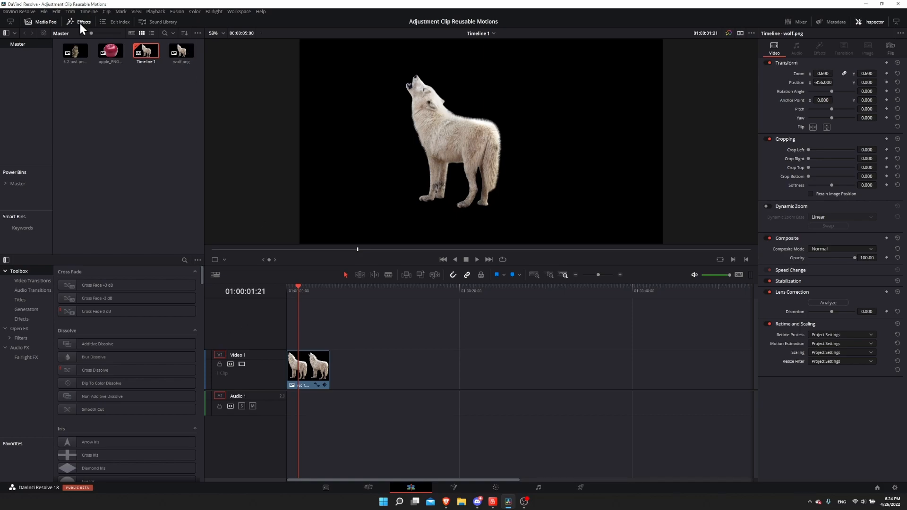
mouse_move(36, 274)
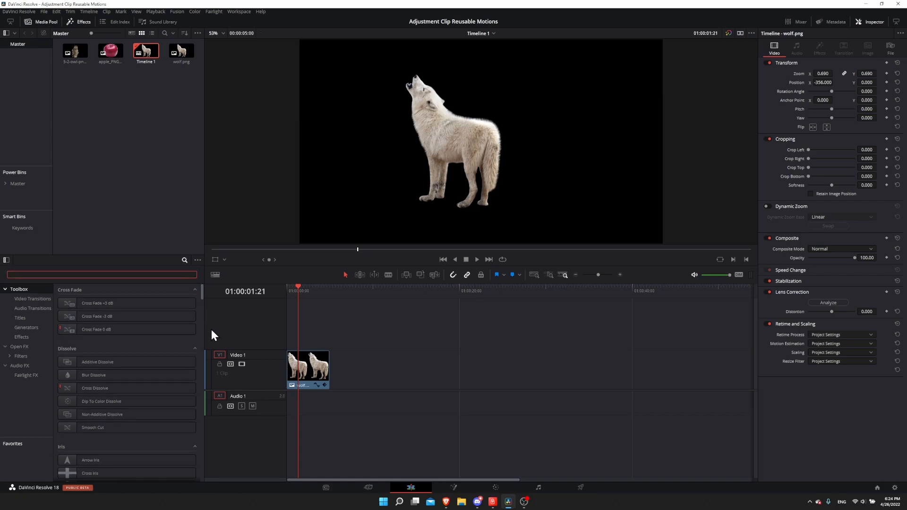
Find the Adjustment Clip via 'adjust', then compare its default transform with the wolf's 0.690 zoom and −356 X
type("adjust")
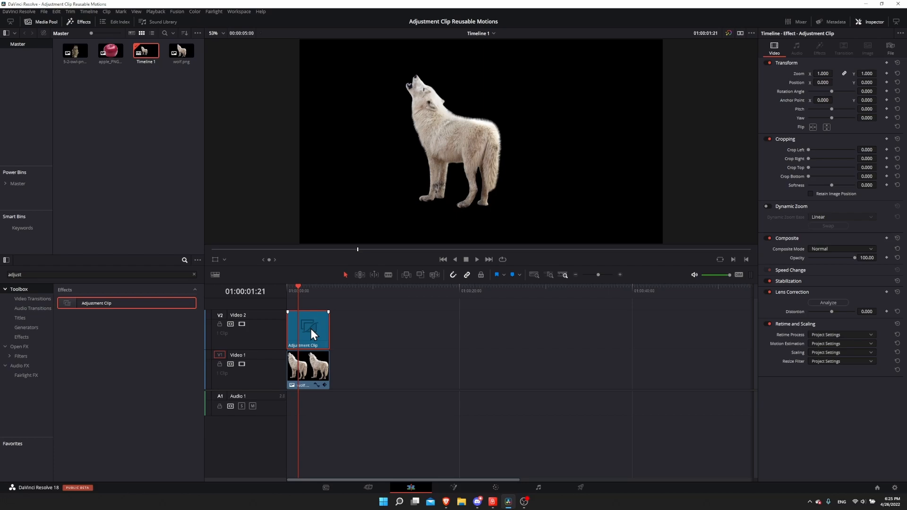
mouse_move(312, 369)
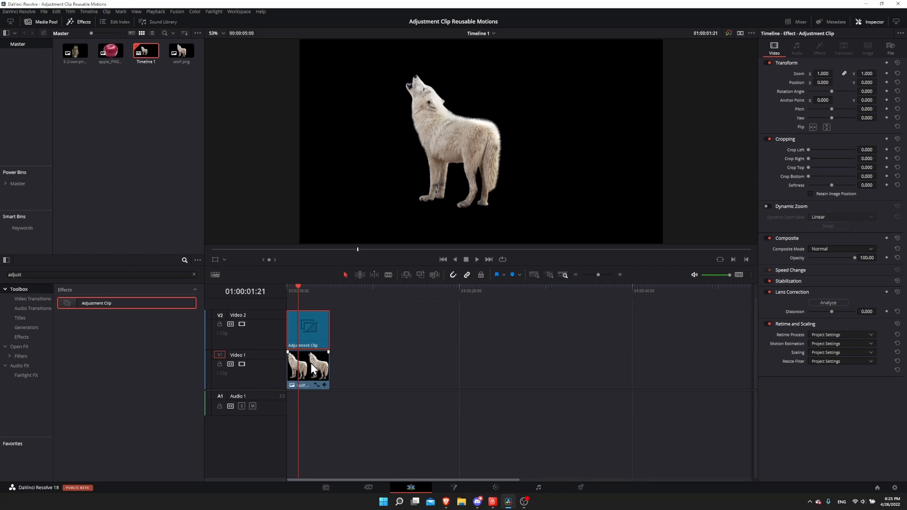
left_click(308, 367)
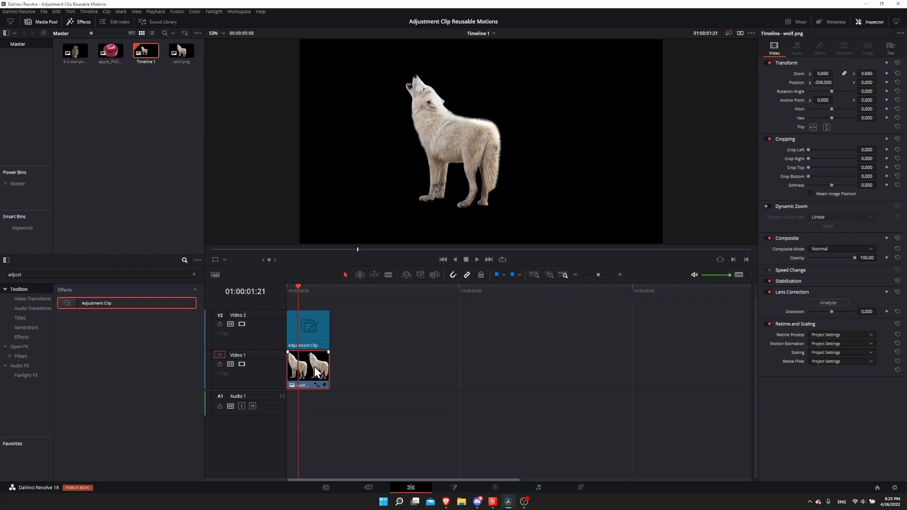
left_click(308, 330)
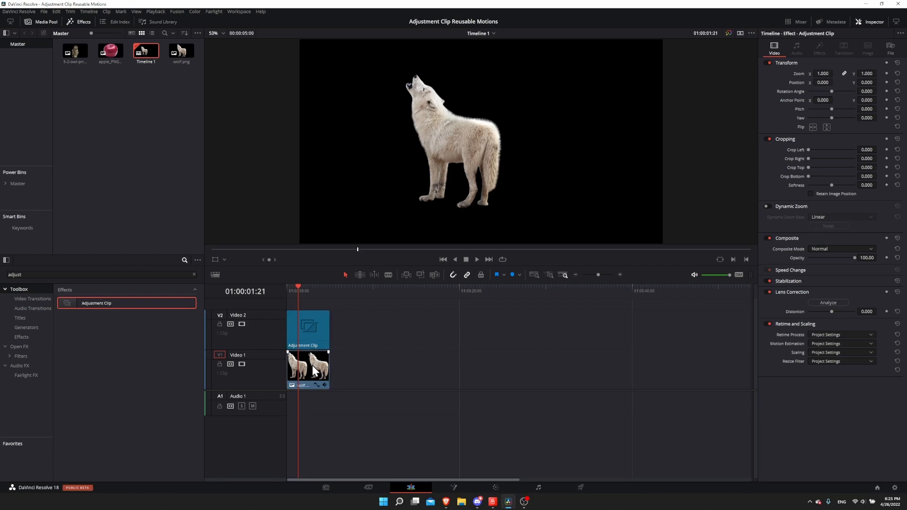
left_click(307, 367)
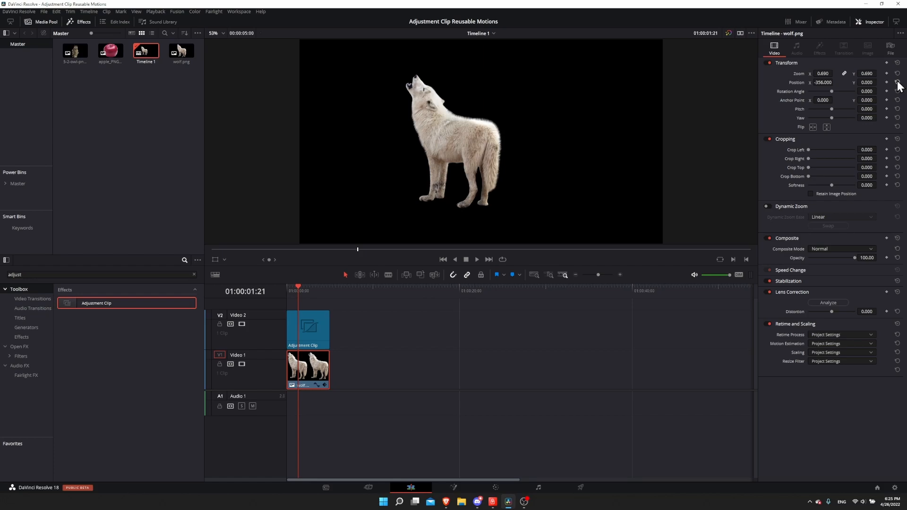
Reset the wolf clip's X position to 0, keeping its 0.690 zoom, then select the adjustment clip
left_click(897, 82)
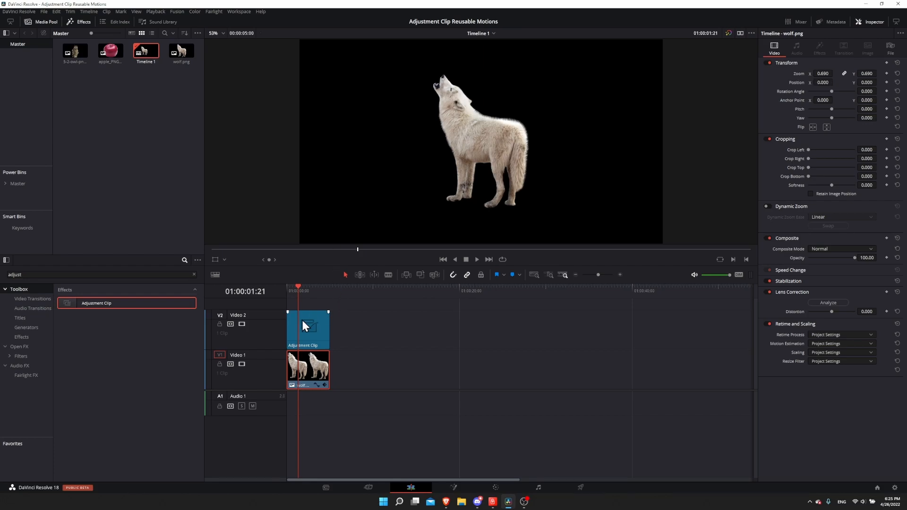
left_click(309, 327)
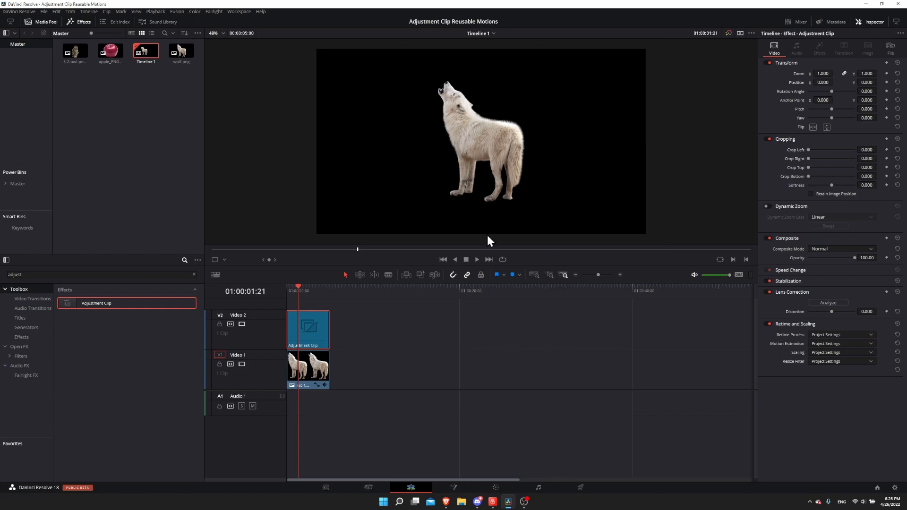
mouse_move(488, 161)
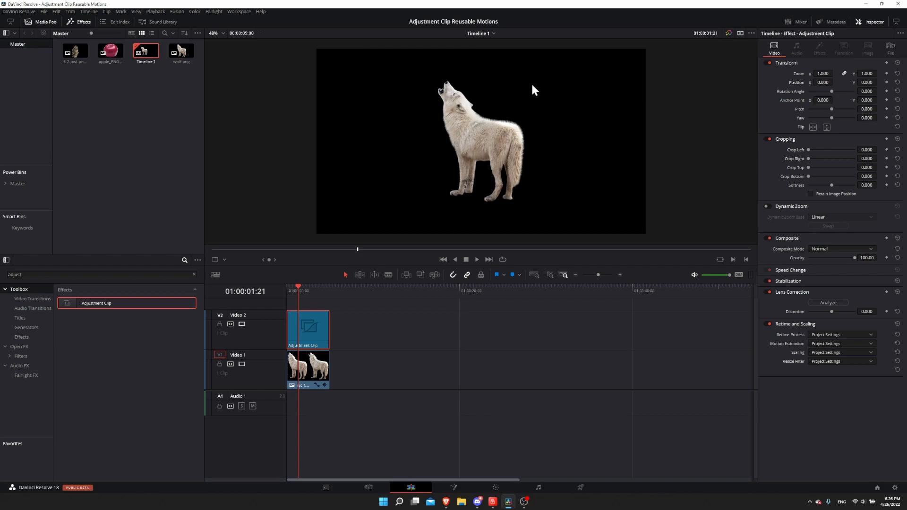
Keyframe the adjustment clip's Y position from −925 up to 0 so the wolf rises into frame
scroll("down", 3)
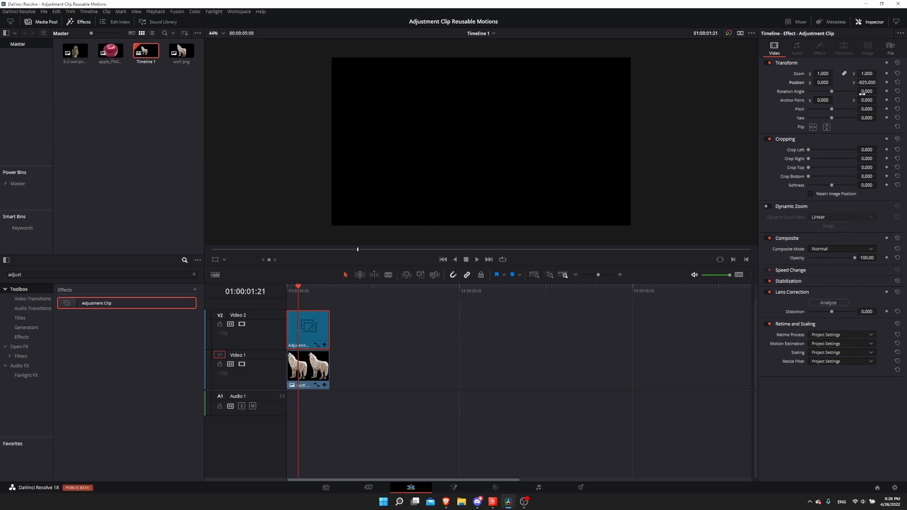
left_click(286, 287)
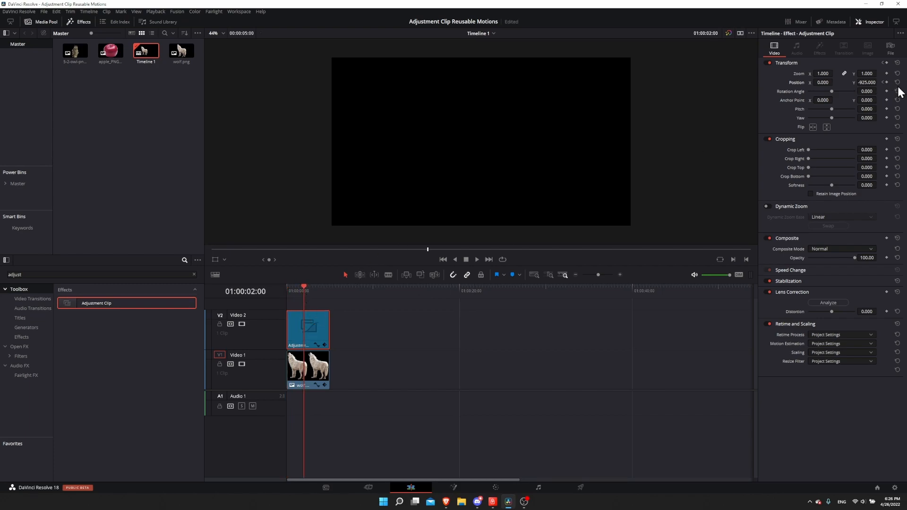
mouse_move(857, 80)
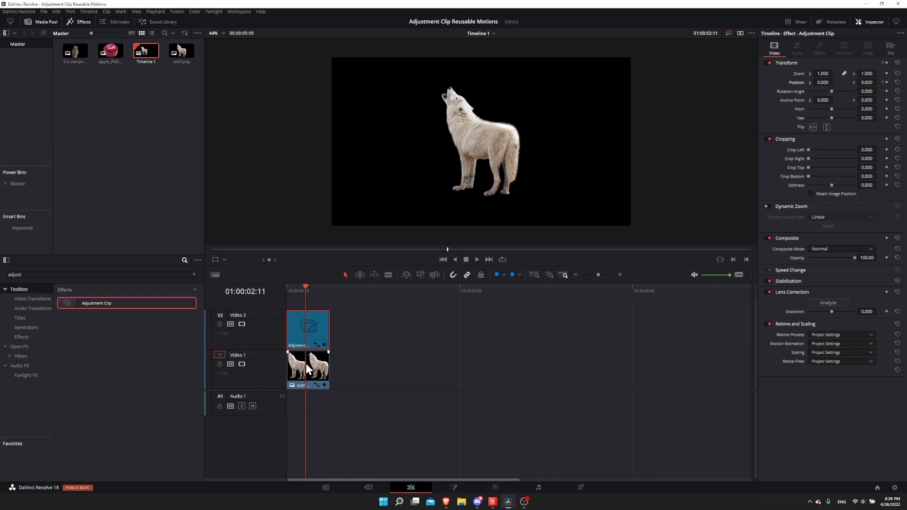
left_click(307, 329)
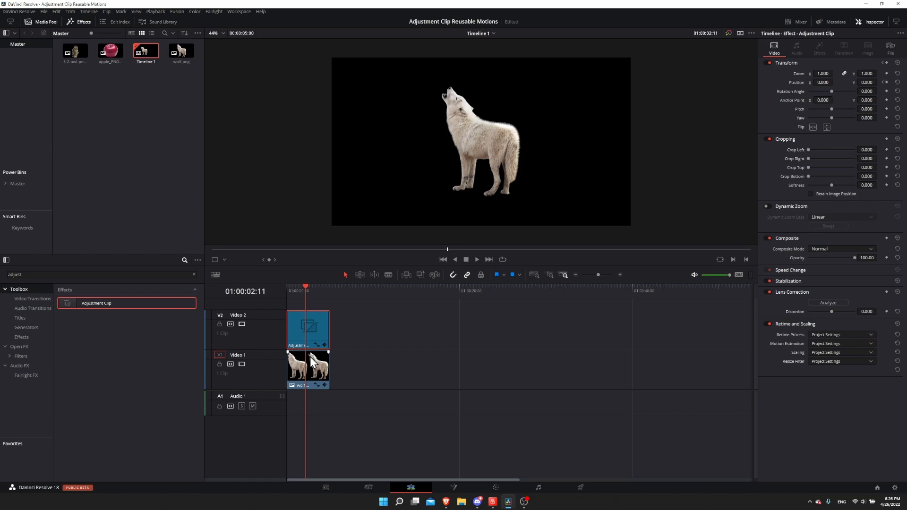
left_click(308, 367)
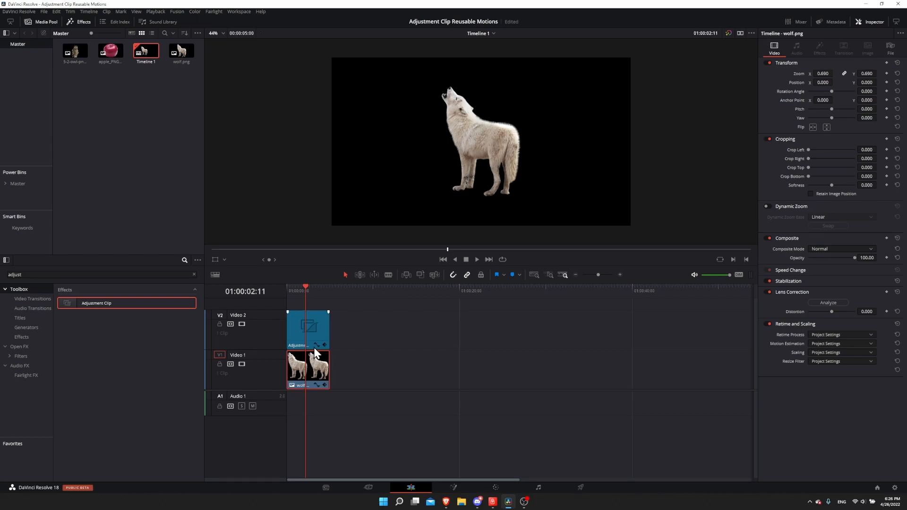
left_click(307, 329)
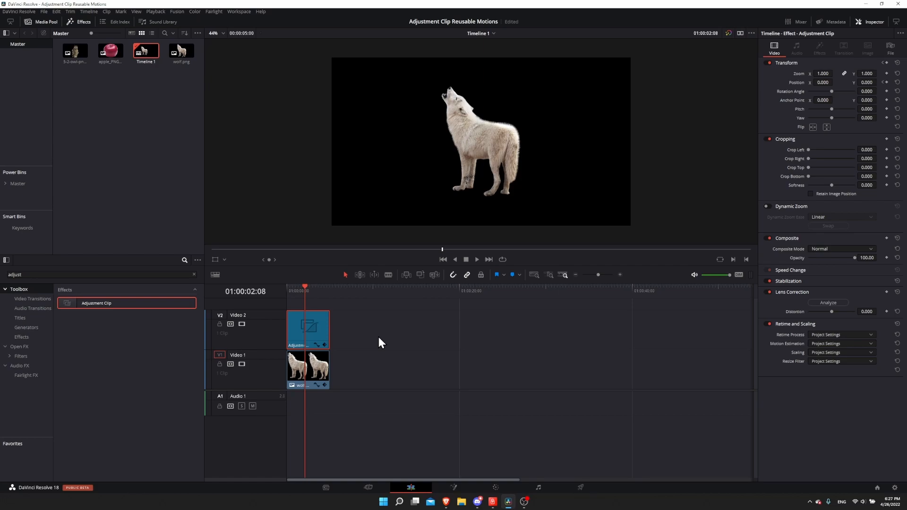
Keyframe the adjustment clip's zoom from 1.0 to 1.400 over the wolf clip
left_click(308, 367)
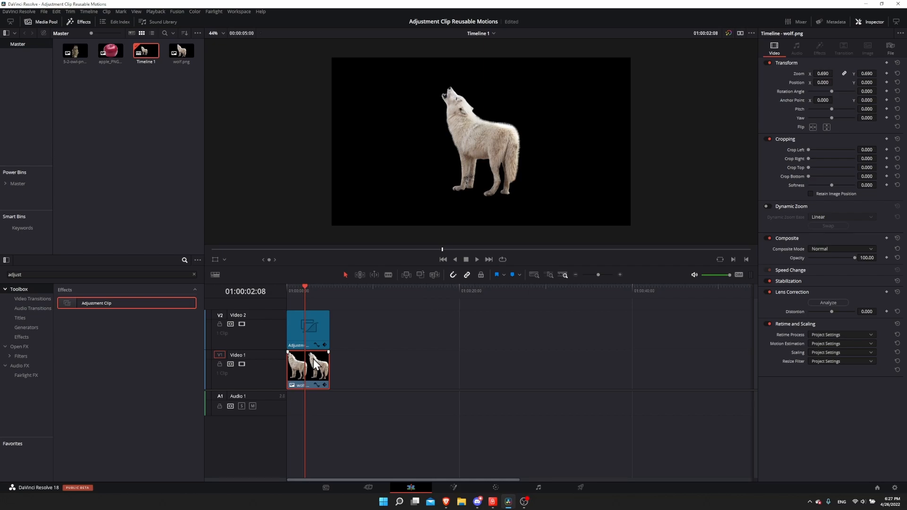
left_click(307, 330)
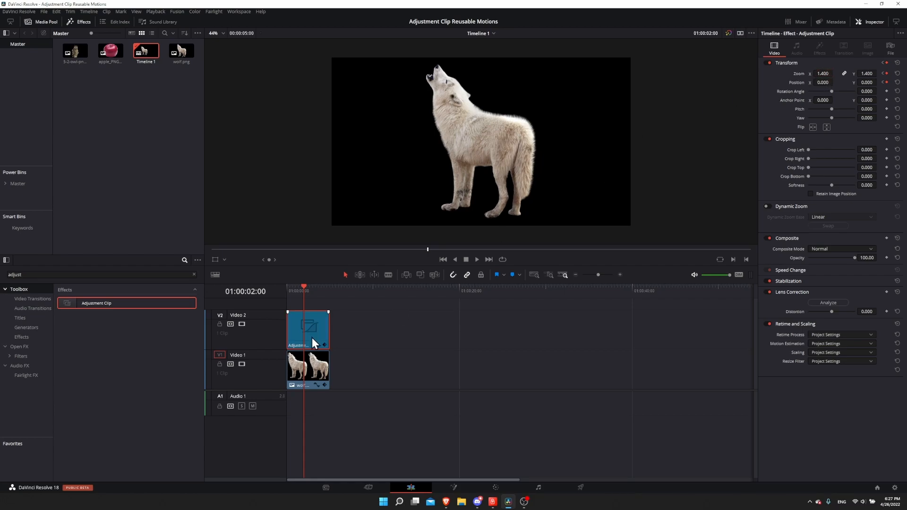
left_click(307, 367)
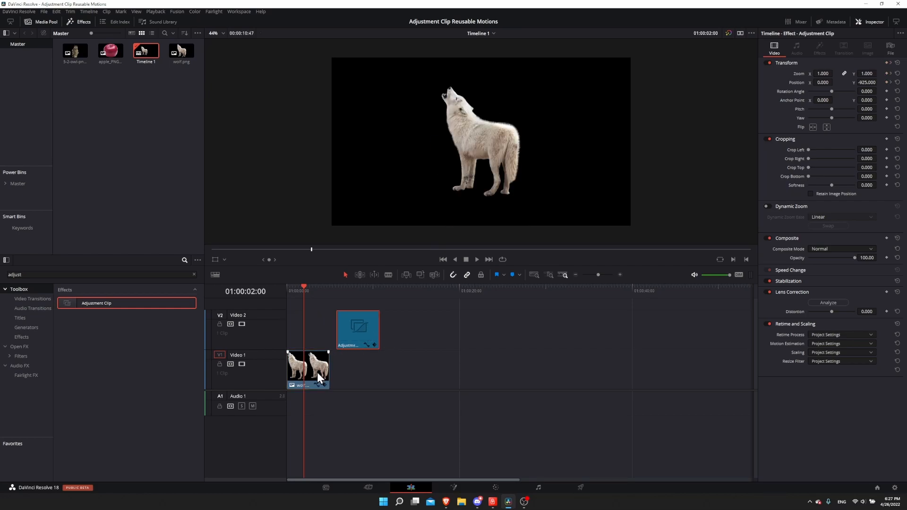
Extend the wolf and adjustment clips to a matching longer duration and add an empty Video 3 track
left_click(307, 368)
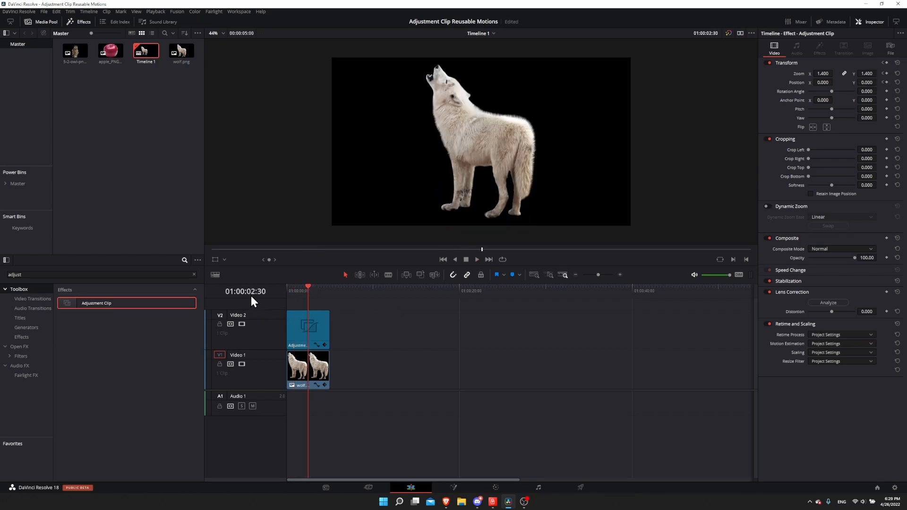
mouse_move(260, 303)
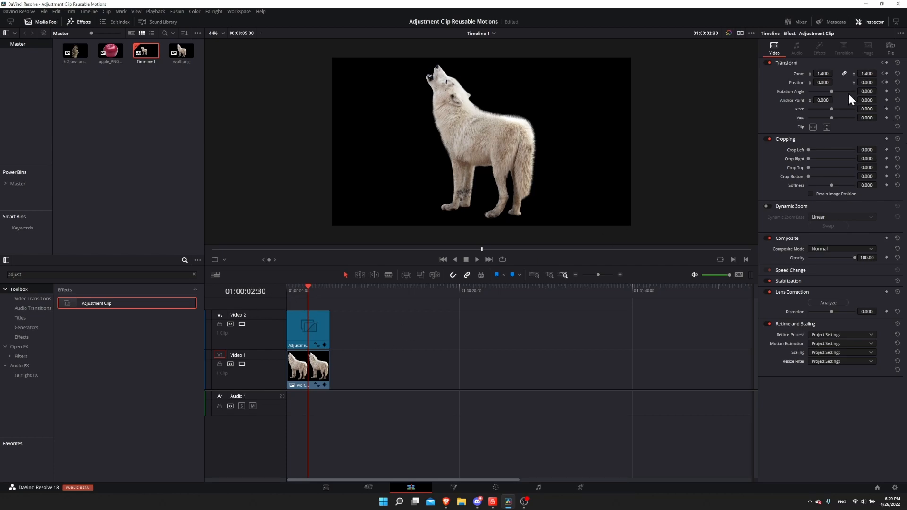
left_click(822, 73)
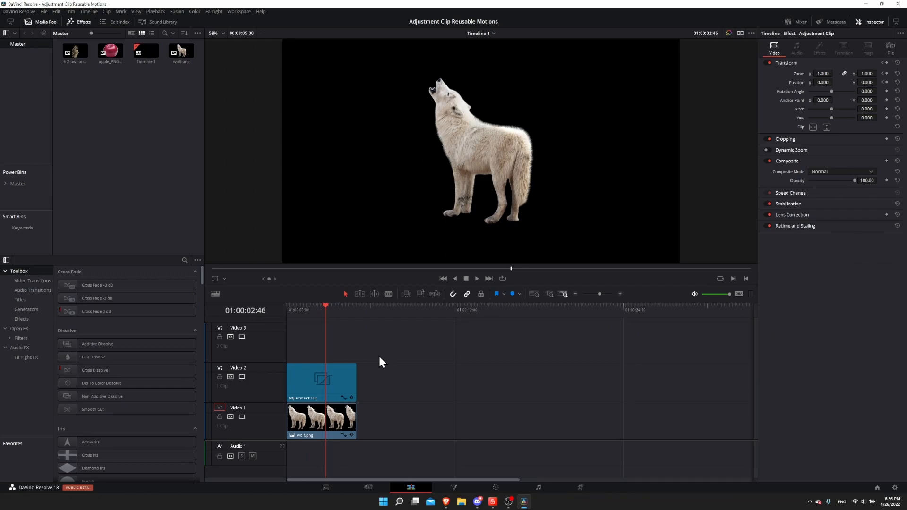
mouse_move(386, 362)
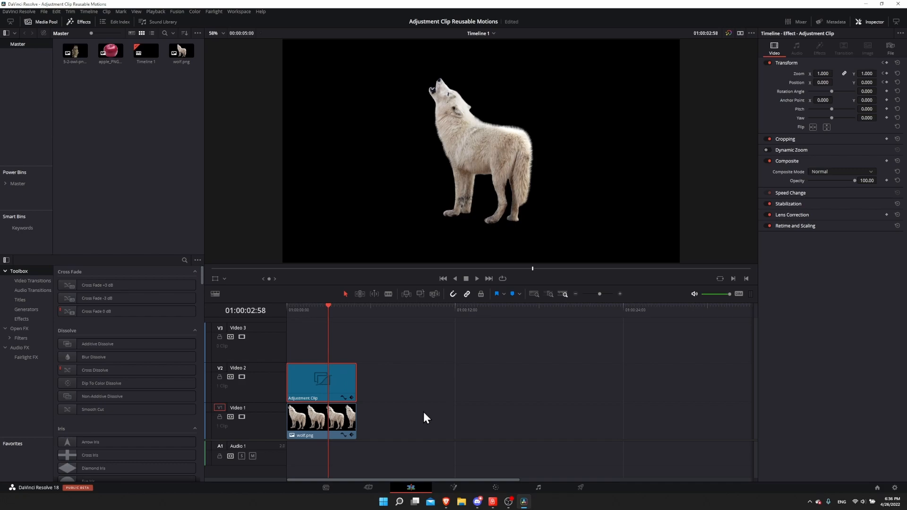
Paste the adjustment clip above the apple clip, reduce the apple's zoom toward 0.270, and return the playhead to the start
left_click(410, 310)
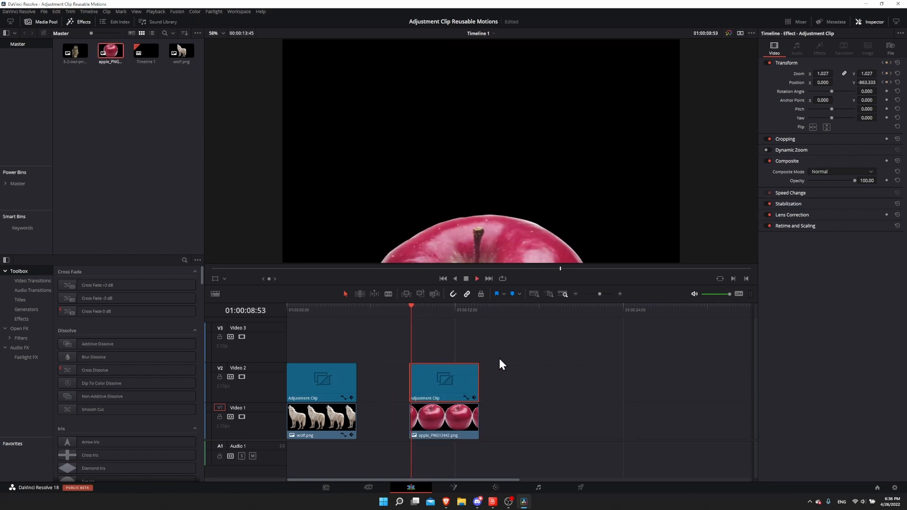
left_click(440, 306)
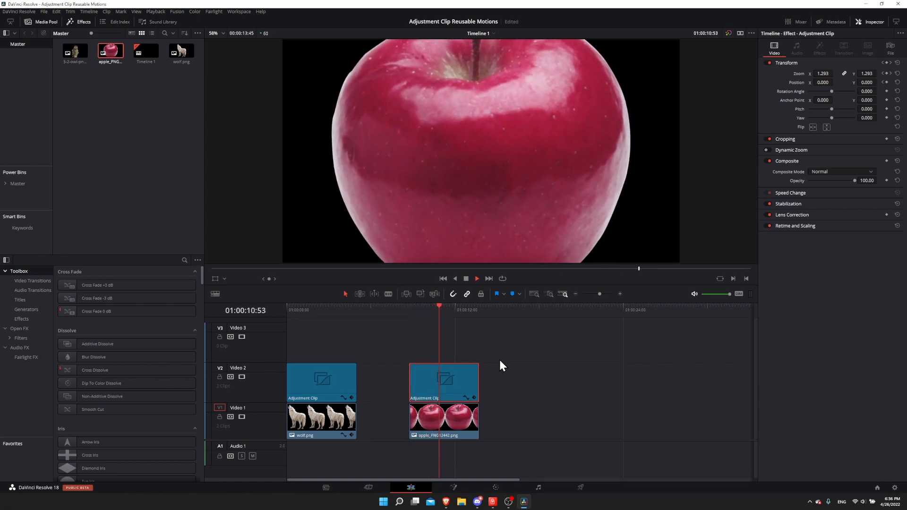
left_click(461, 421)
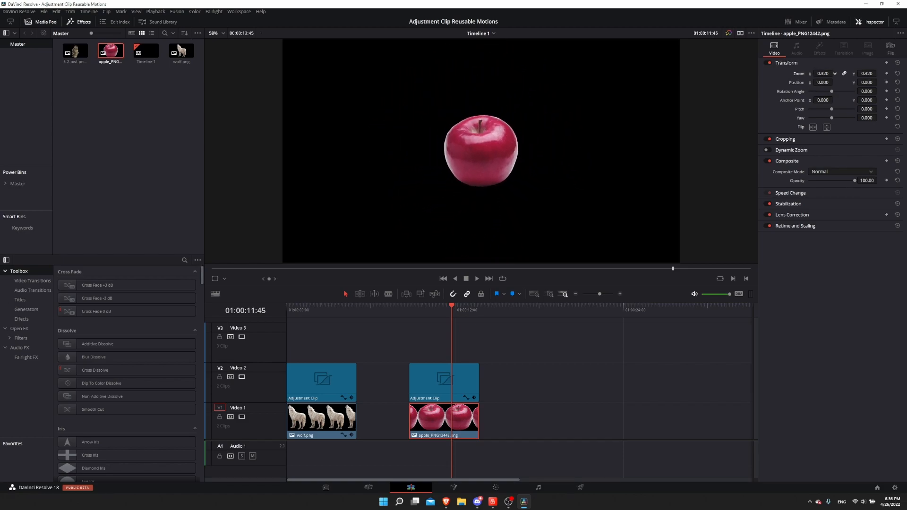
left_click(303, 309)
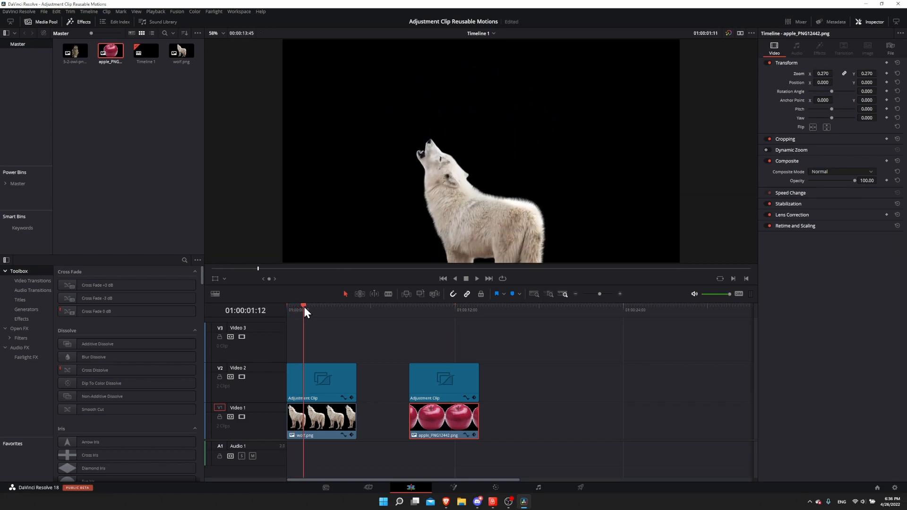
left_click(431, 306)
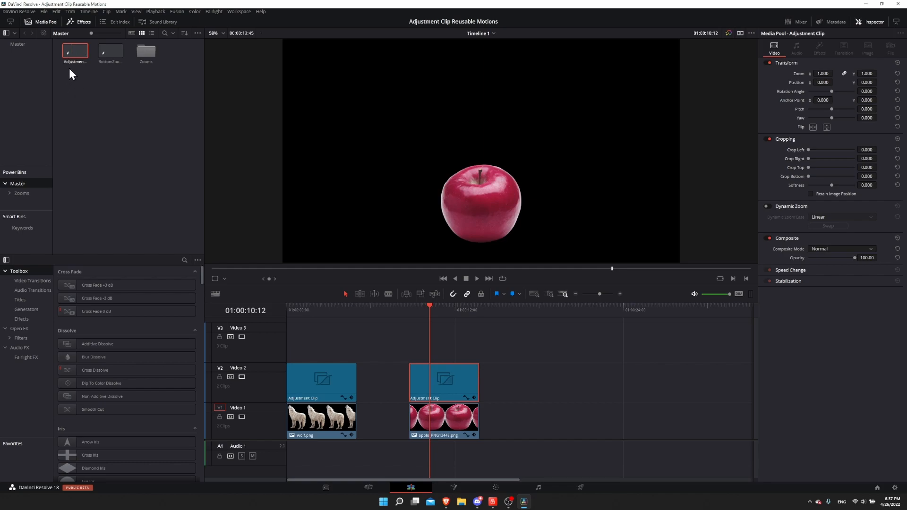
mouse_move(75, 76)
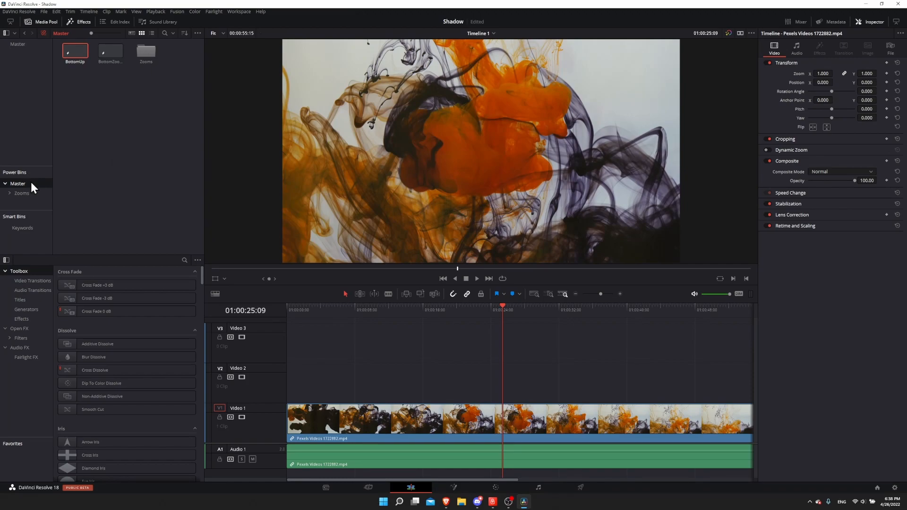
Drag the BottomUp clip into the Power Bins so it is shared with the Shadow project
left_click_drag(74, 50, 235, 200)
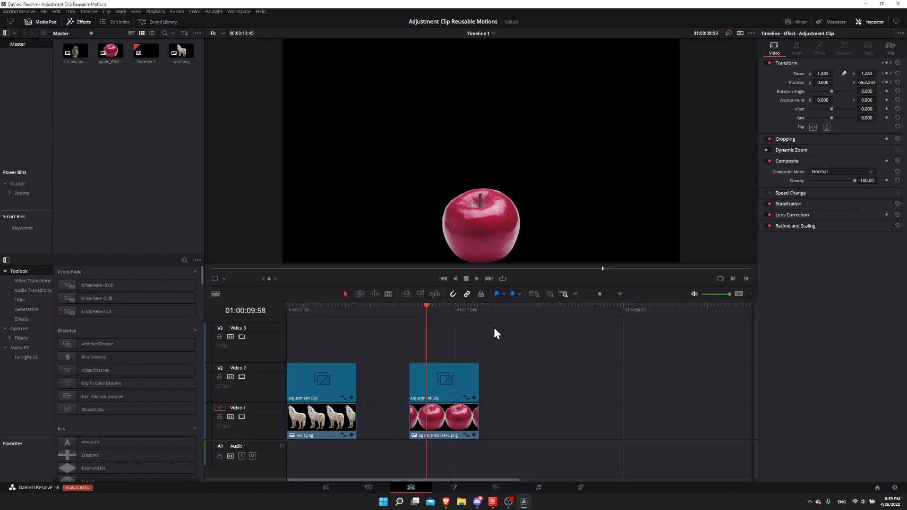
left_click(443, 381)
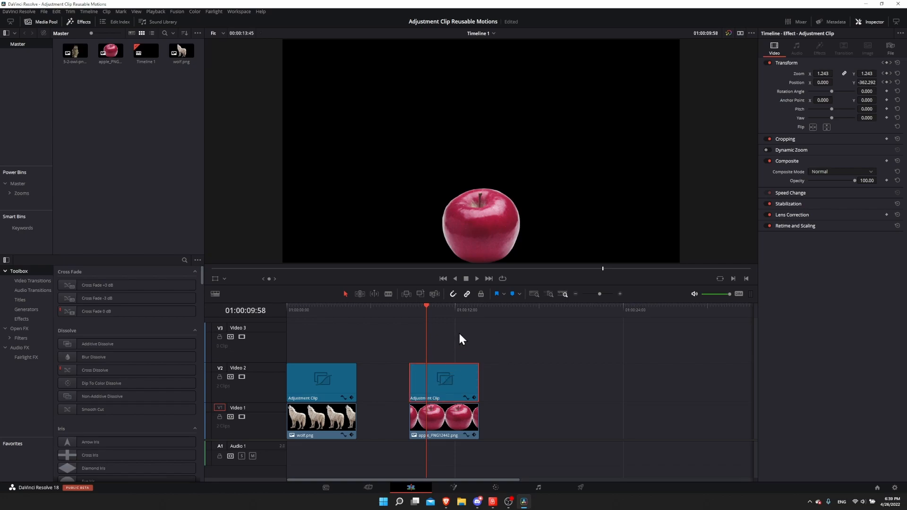